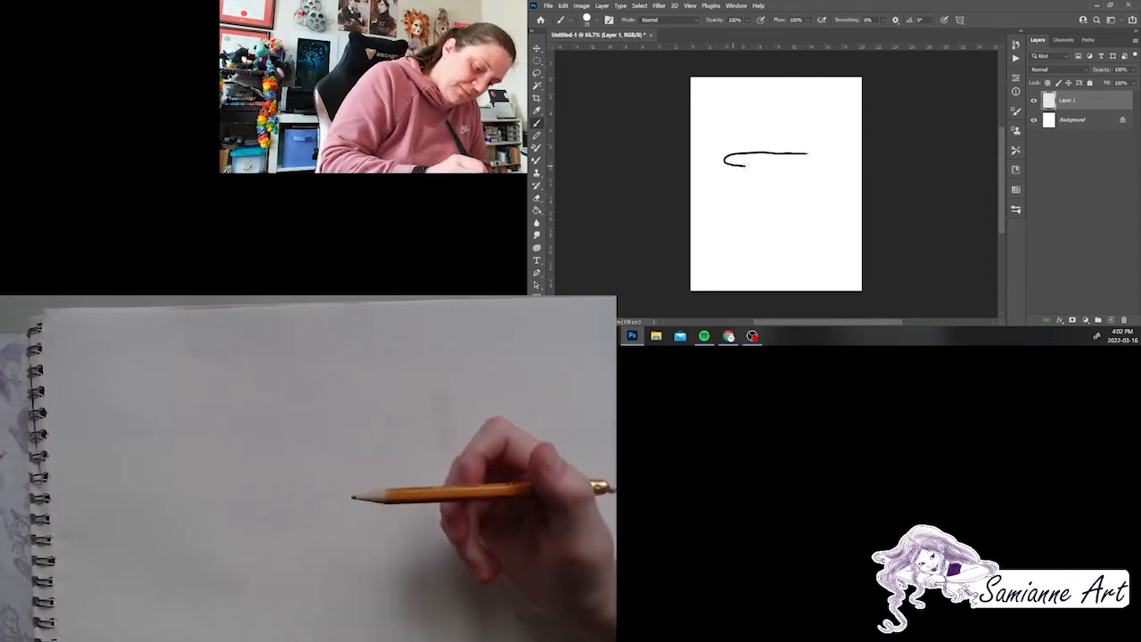
- Draw a short trial brush stroke near the top of the canvas
drag(811, 160, 727, 165)
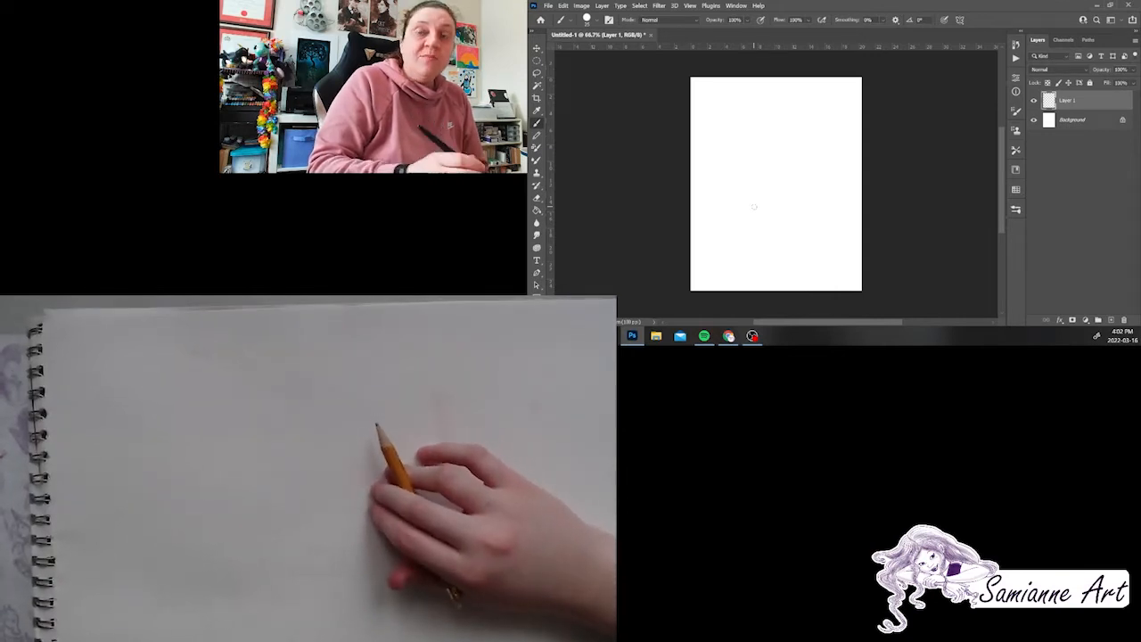
- Brush the cauldron's rounded body outline on Layer 1
drag(775, 147, 806, 160)
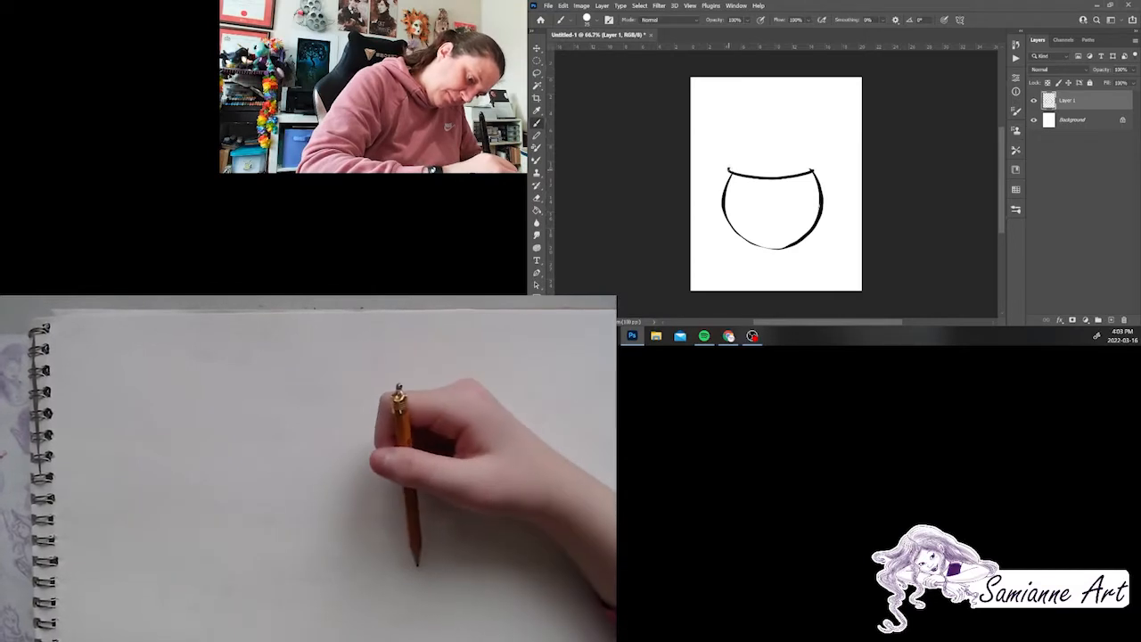
drag(731, 170, 811, 170)
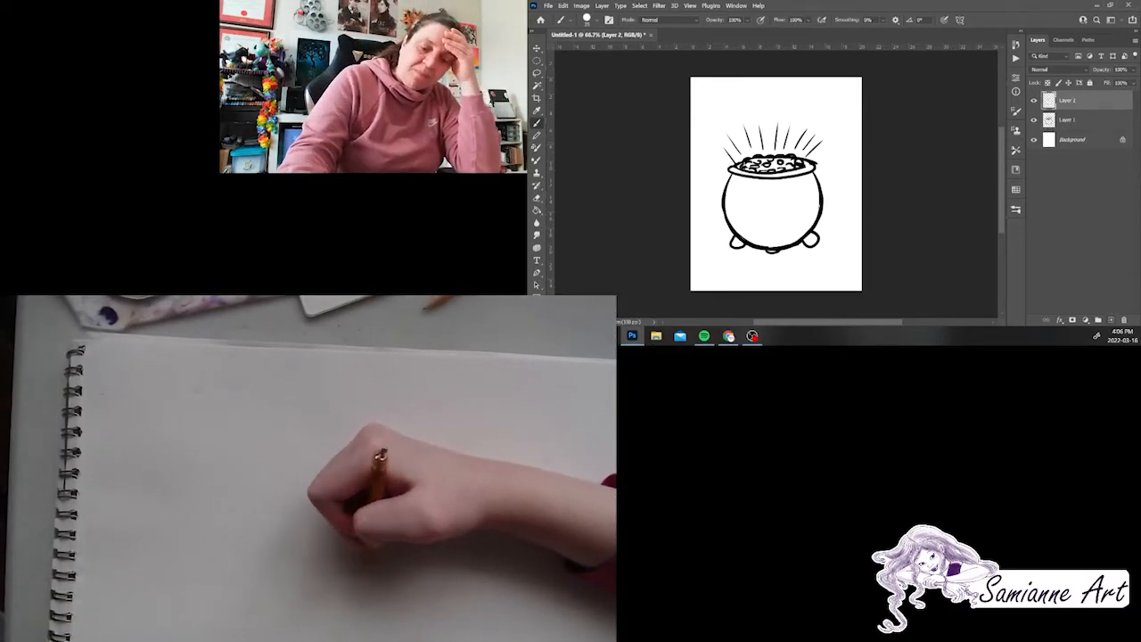
- Hide the first cauldron's layer and brush the rim lines of a new cauldron on Layer 2
click(1035, 119)
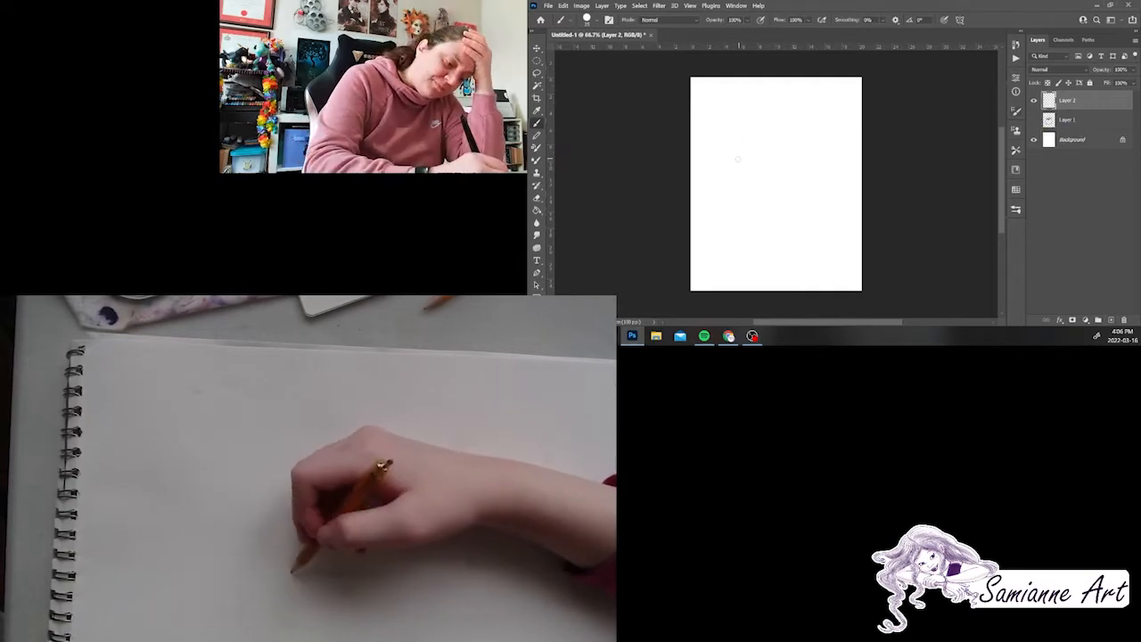
drag(738, 159, 810, 160)
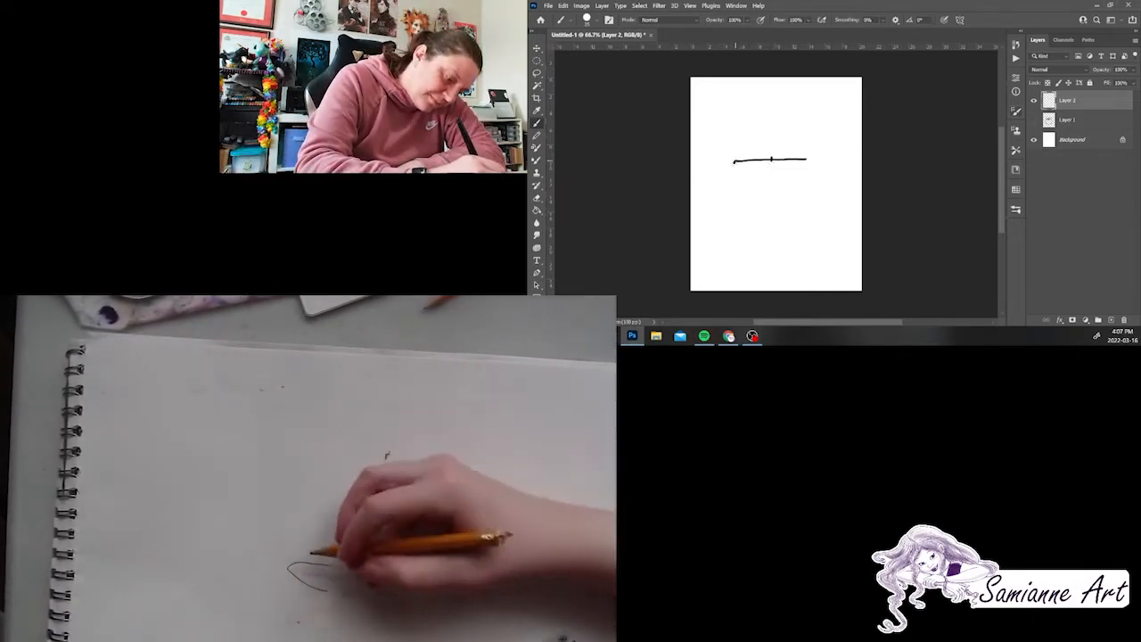
drag(736, 162, 806, 174)
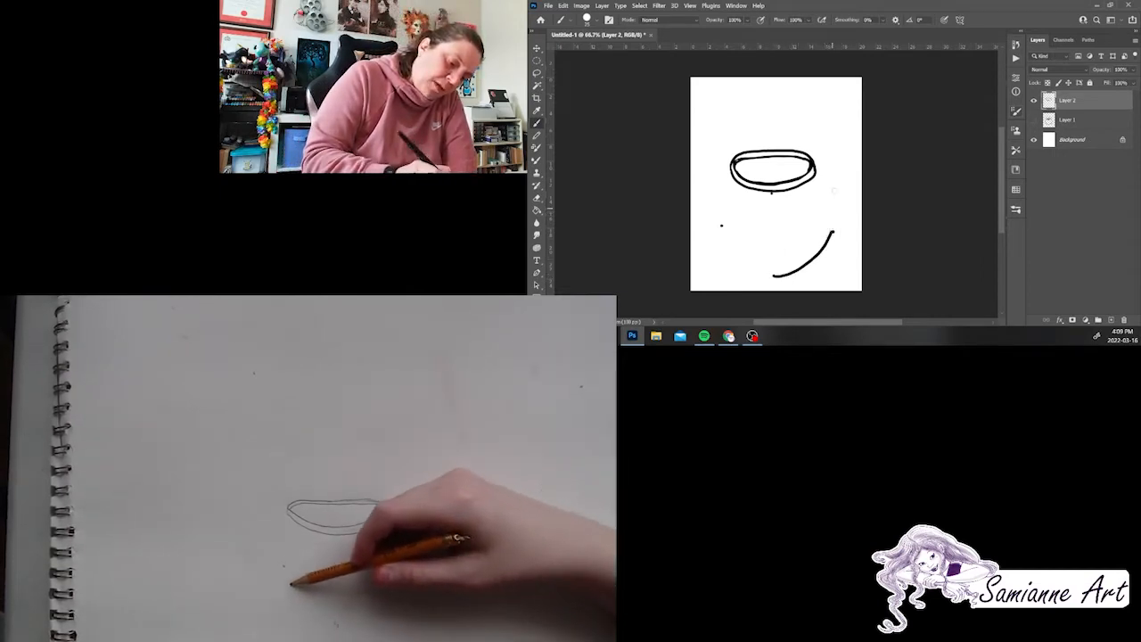
- Brush a curved stroke for the second cauldron's body below the rim
drag(797, 178, 793, 210)
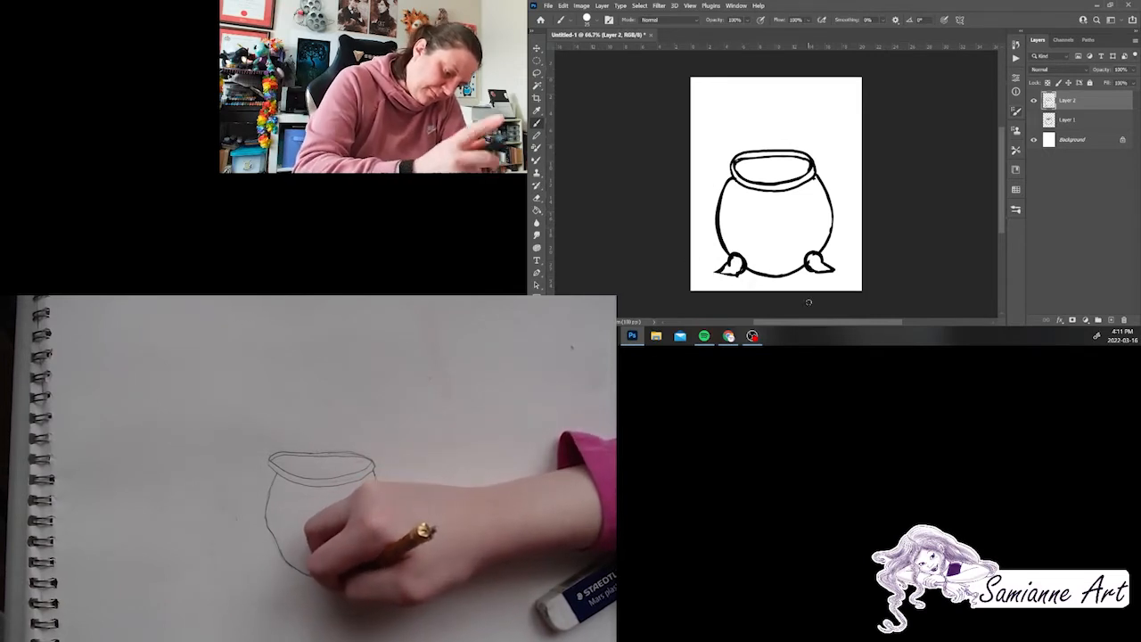
- Use the top menu bar while finishing the cauldron's body and feet
click(580, 19)
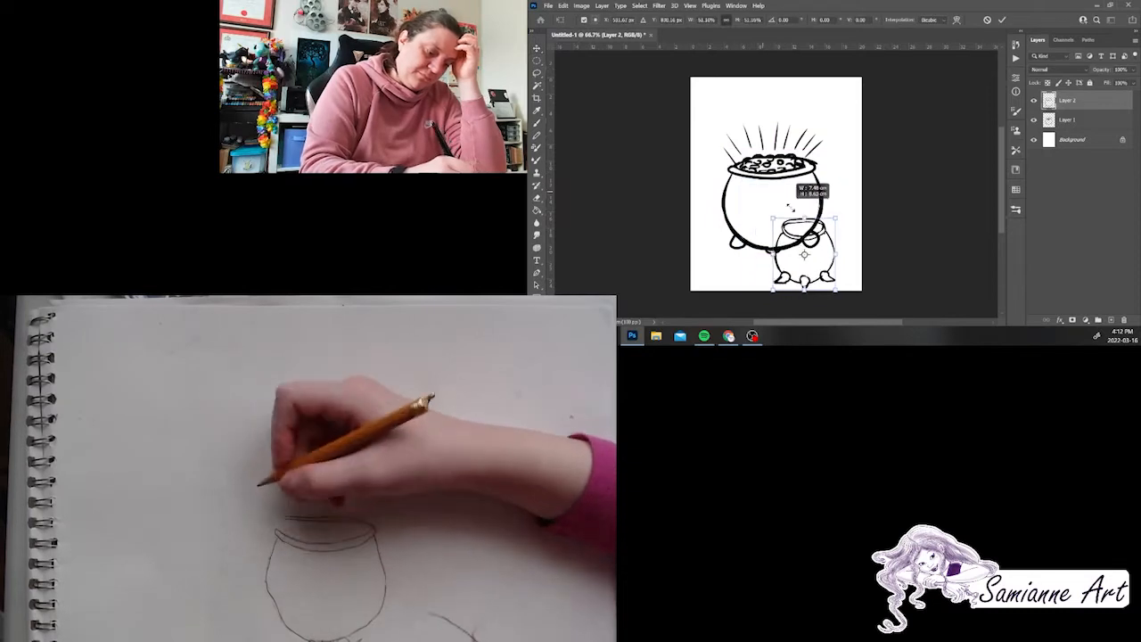
- Scale down the cauldron copy and drag it toward the top-right corner
drag(802, 254, 829, 116)
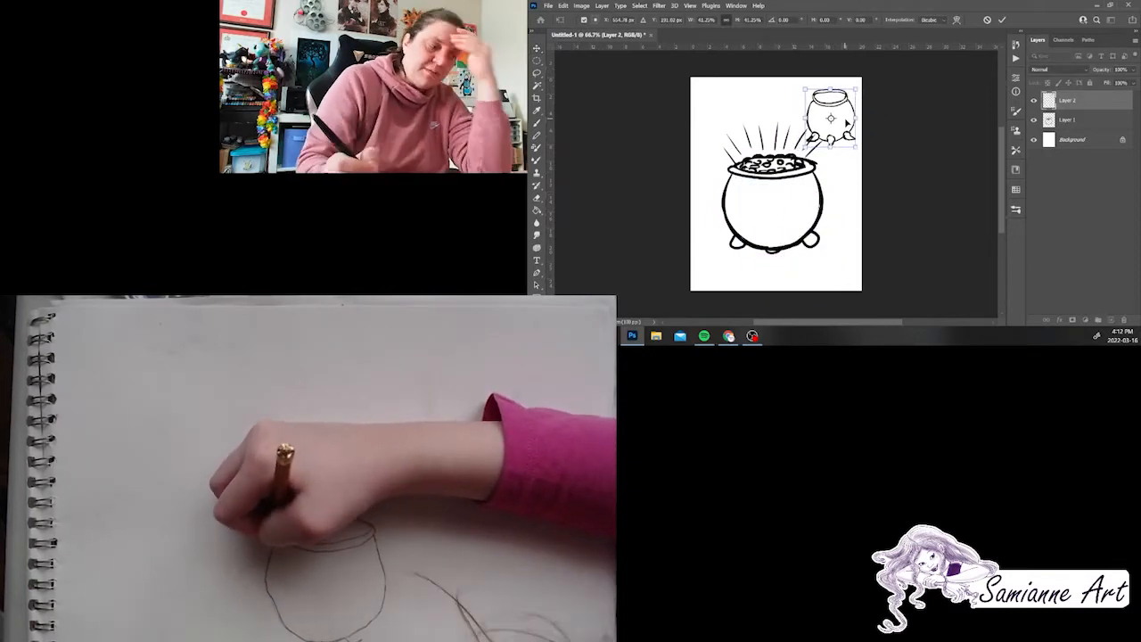
drag(829, 115, 809, 261)
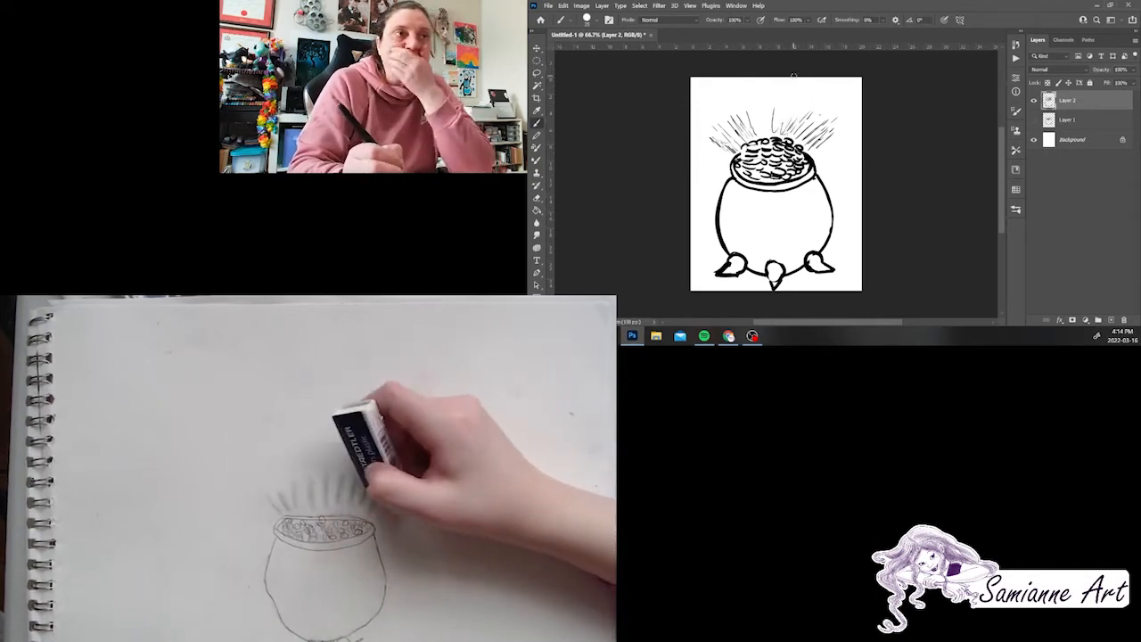
- Click in the Layers panel after inking the cauldron, coins, rays and feet
click(1037, 100)
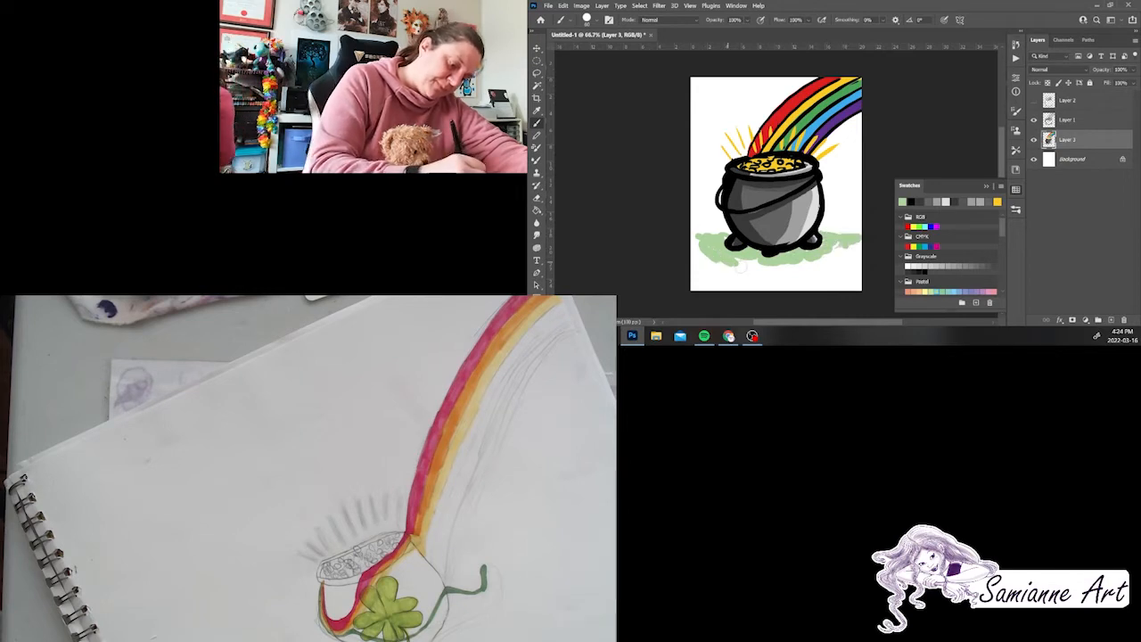
- Use the top menu bar while painting the pale green grass under the cauldron
click(583, 20)
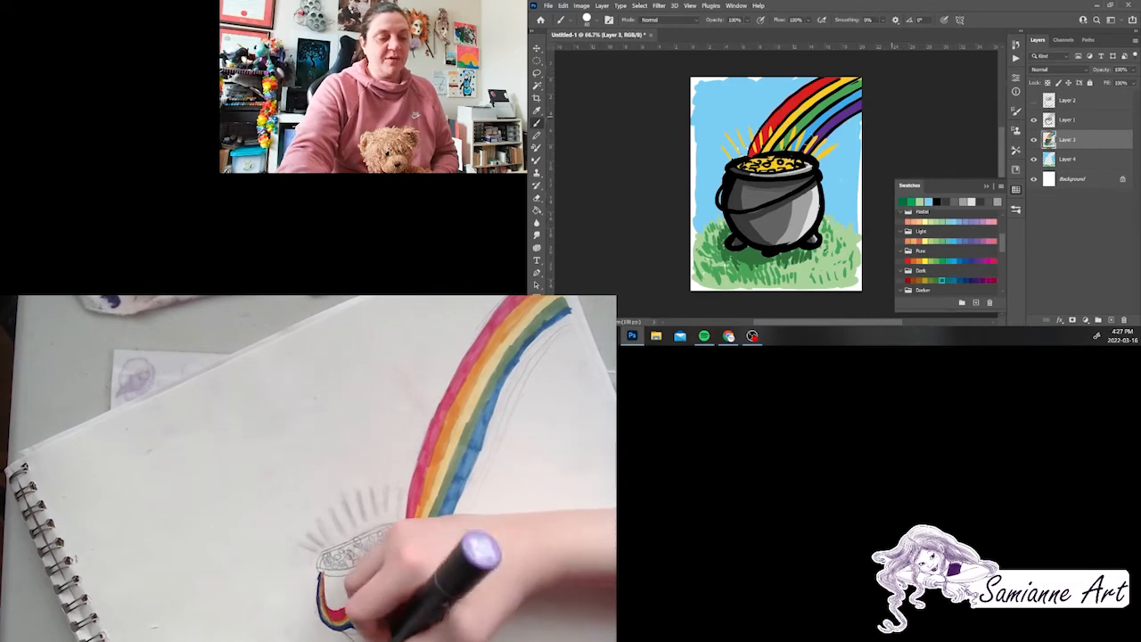
mouse_move(1103, 120)
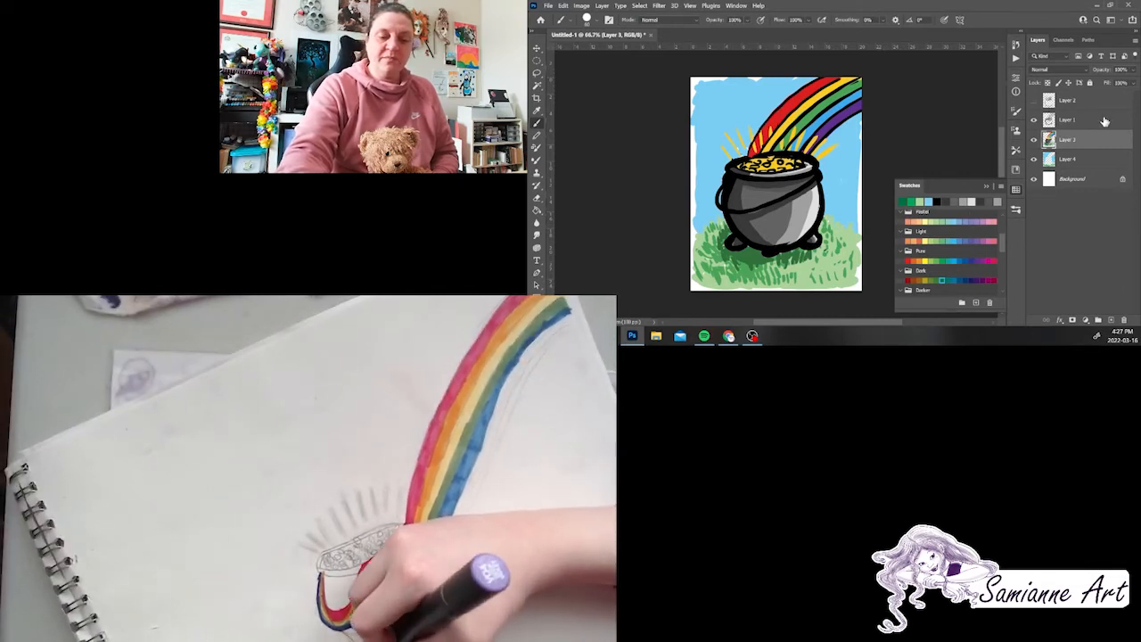